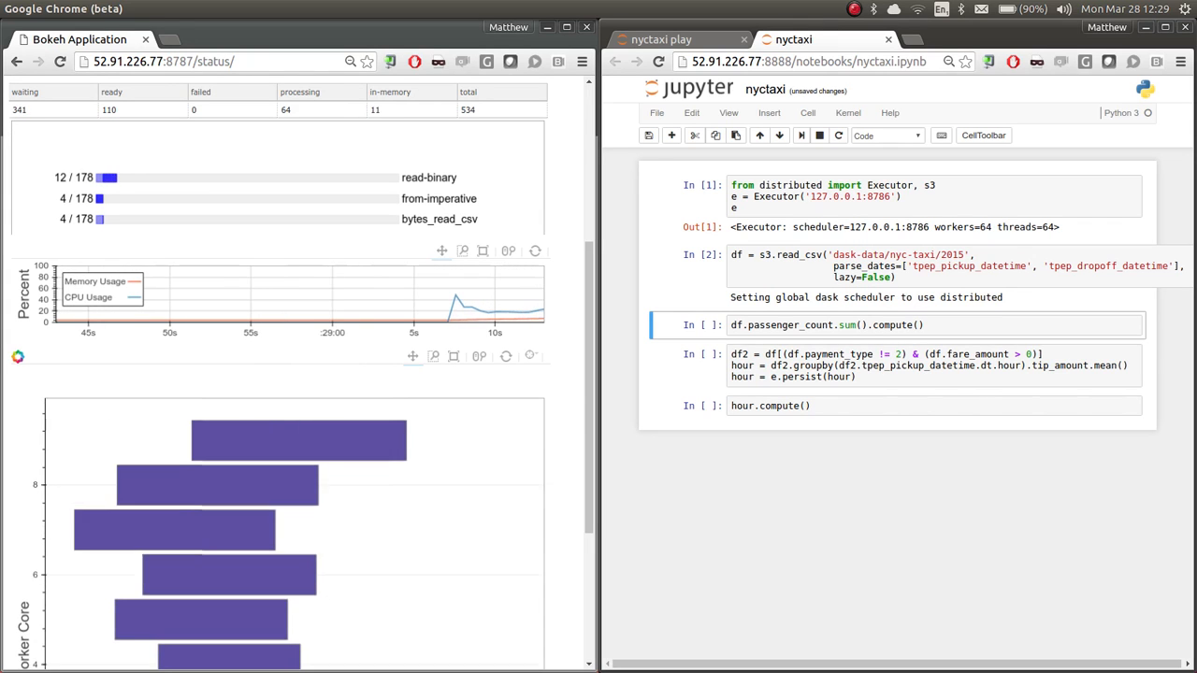
- Scroll past the progress bars and CPU/memory chart to the 64-core task stream plot
scroll(down, 3)
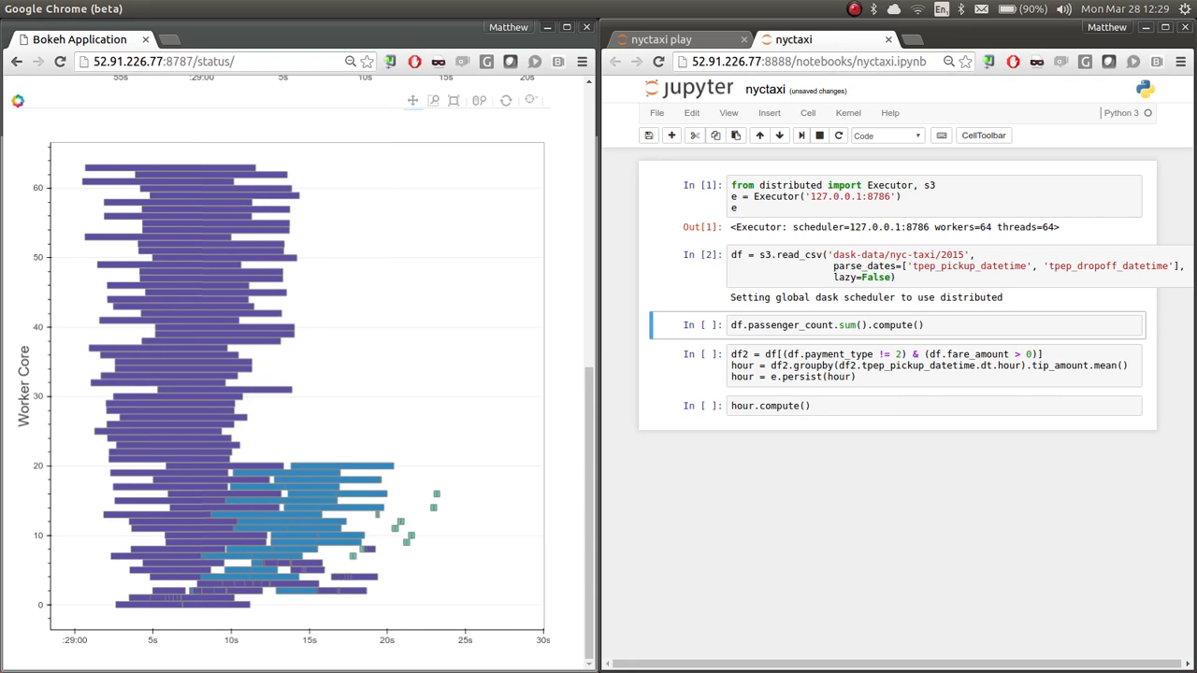
mouse_move(177, 416)
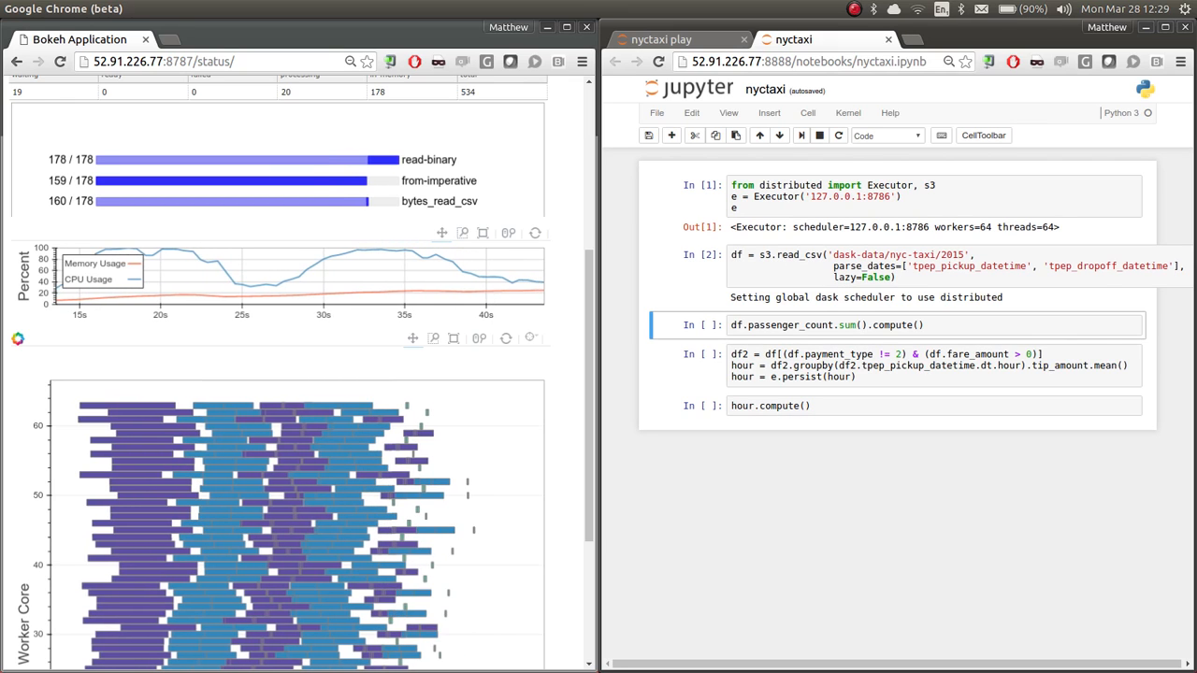
mouse_move(332, 159)
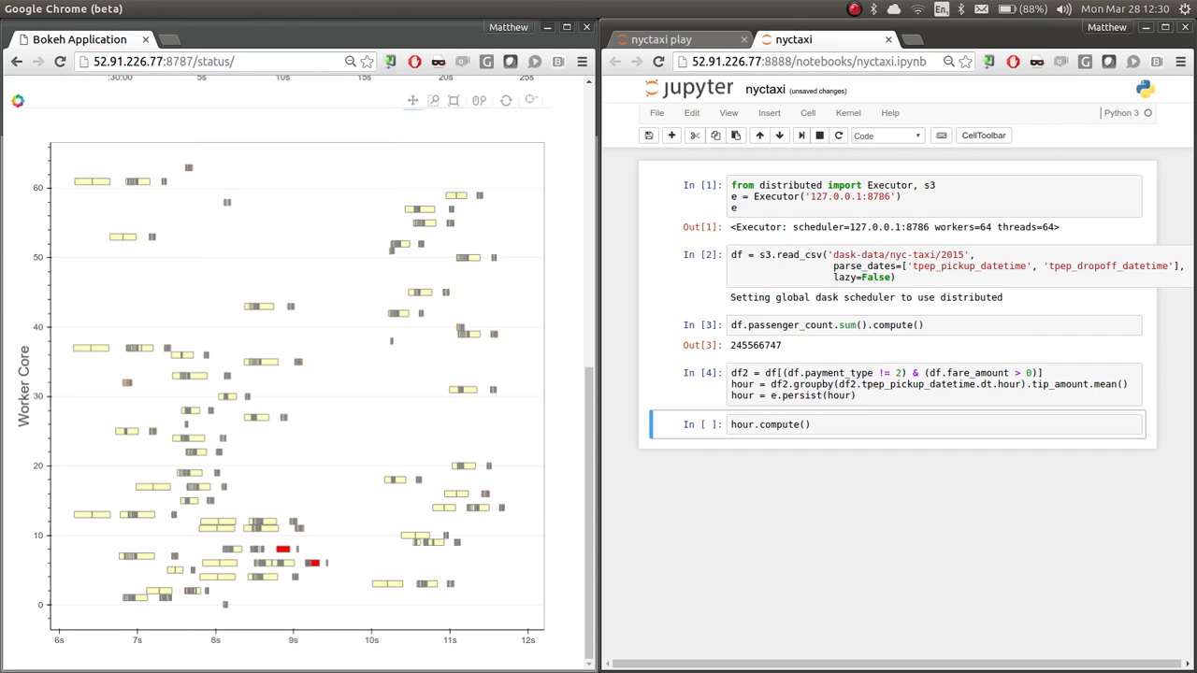
mouse_move(479, 100)
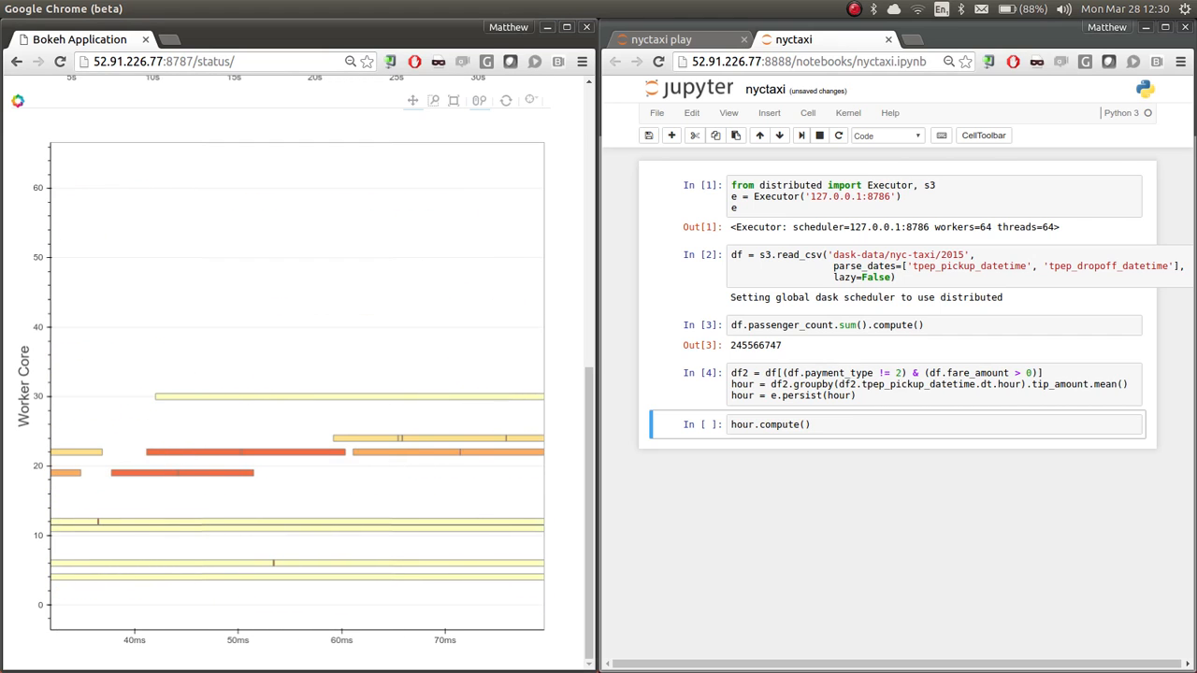
mouse_move(392, 453)
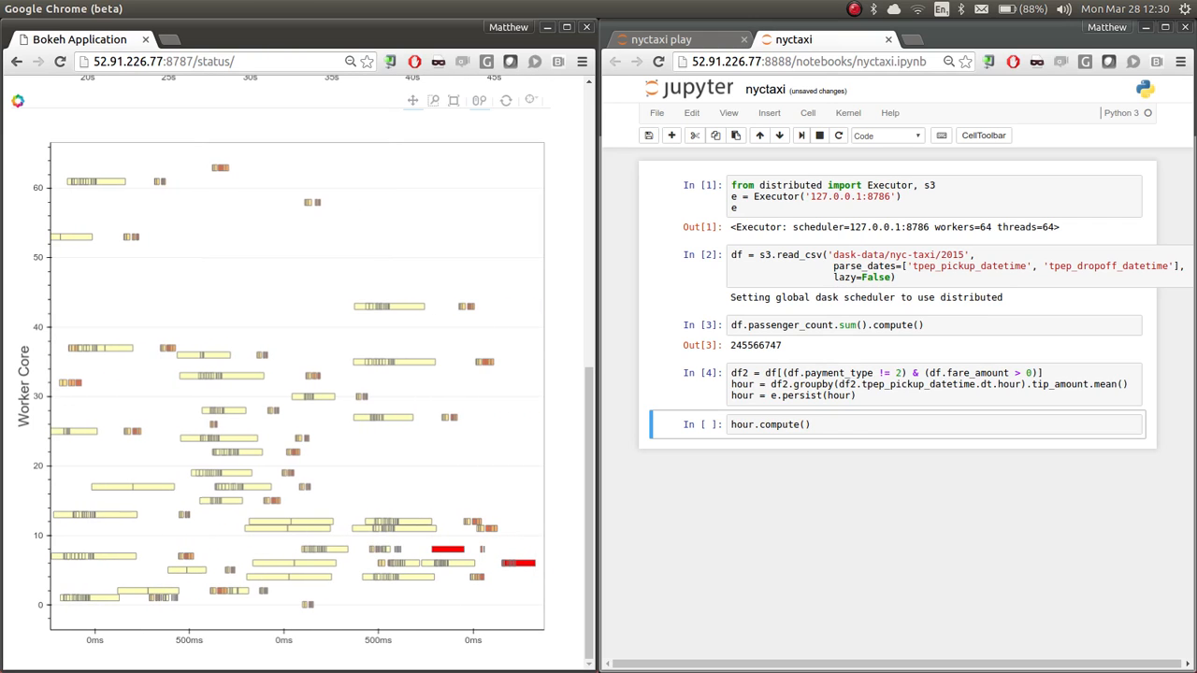
mouse_move(446, 549)
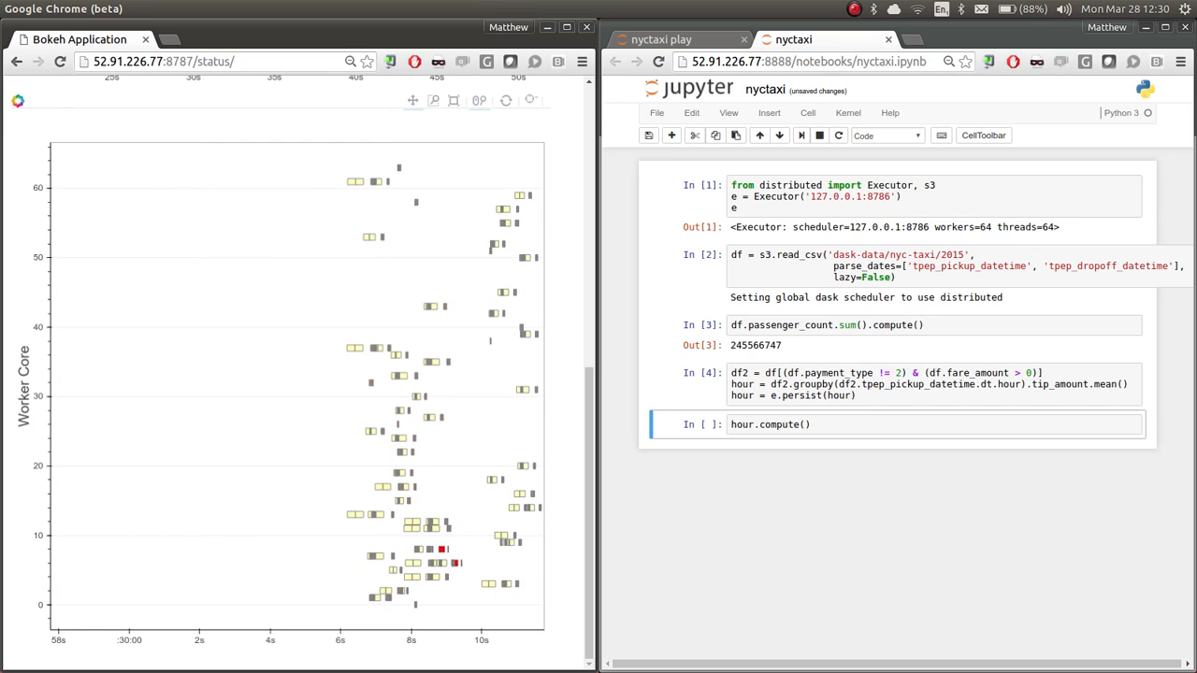
mouse_move(322, 482)
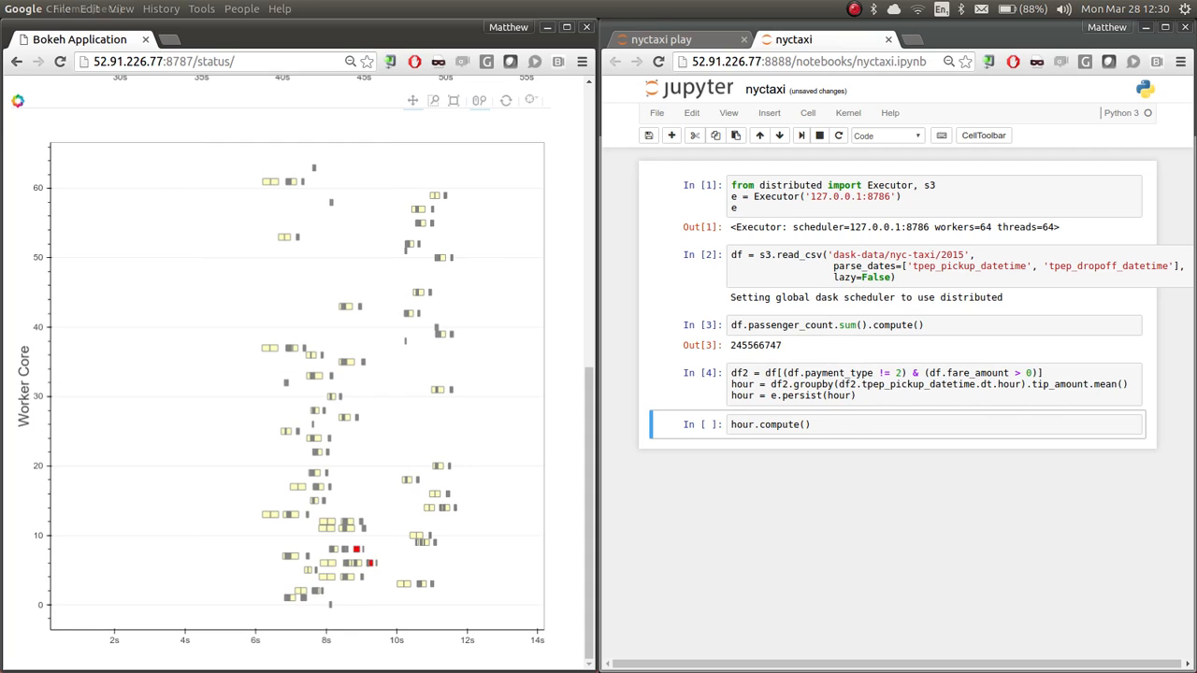
click(211, 39)
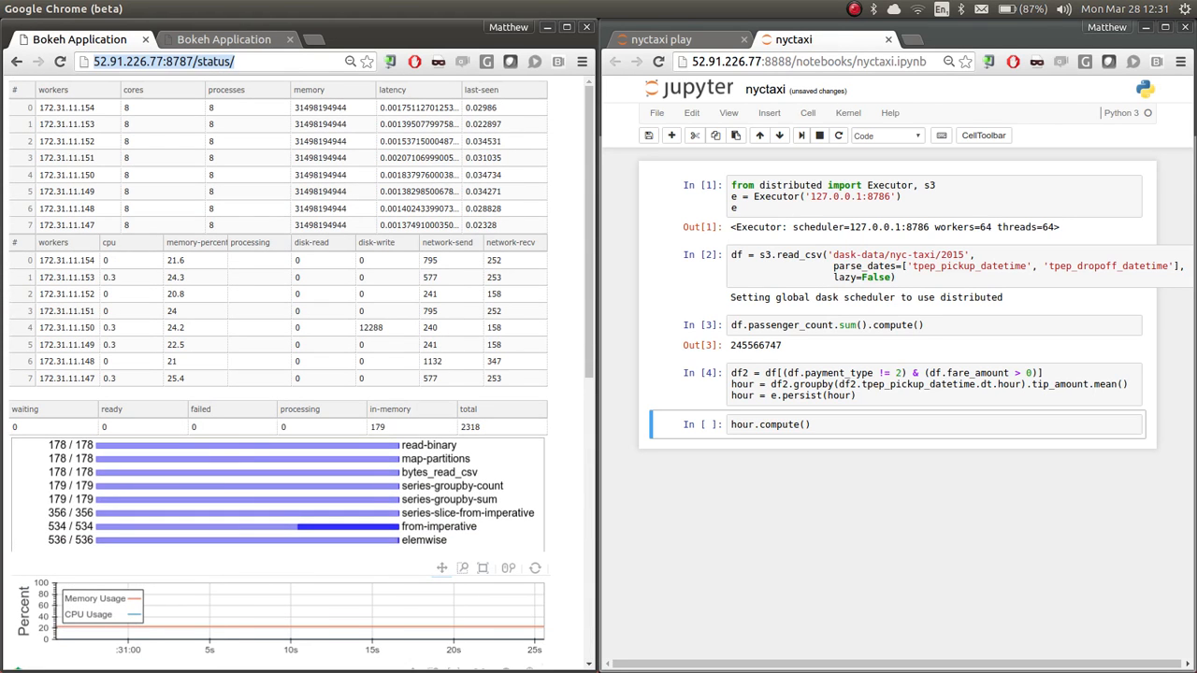
- Scroll down from the worker tables to the task stream of finished tip-average tasks
scroll(down, 3)
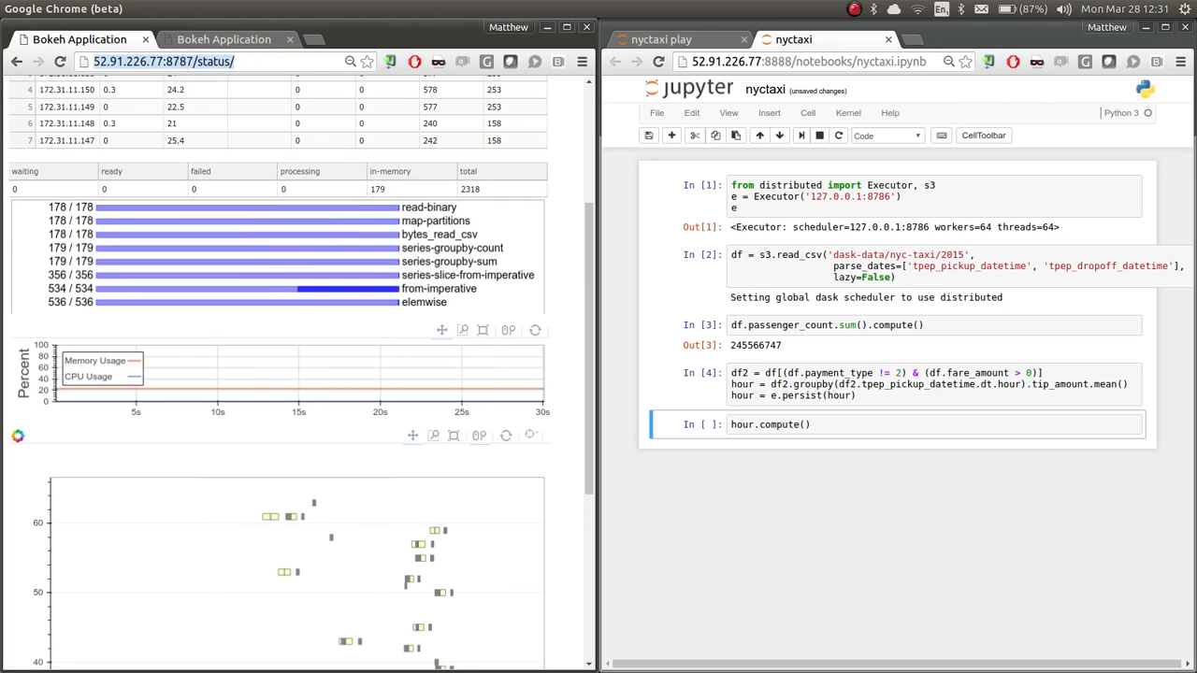
mouse_move(337, 231)
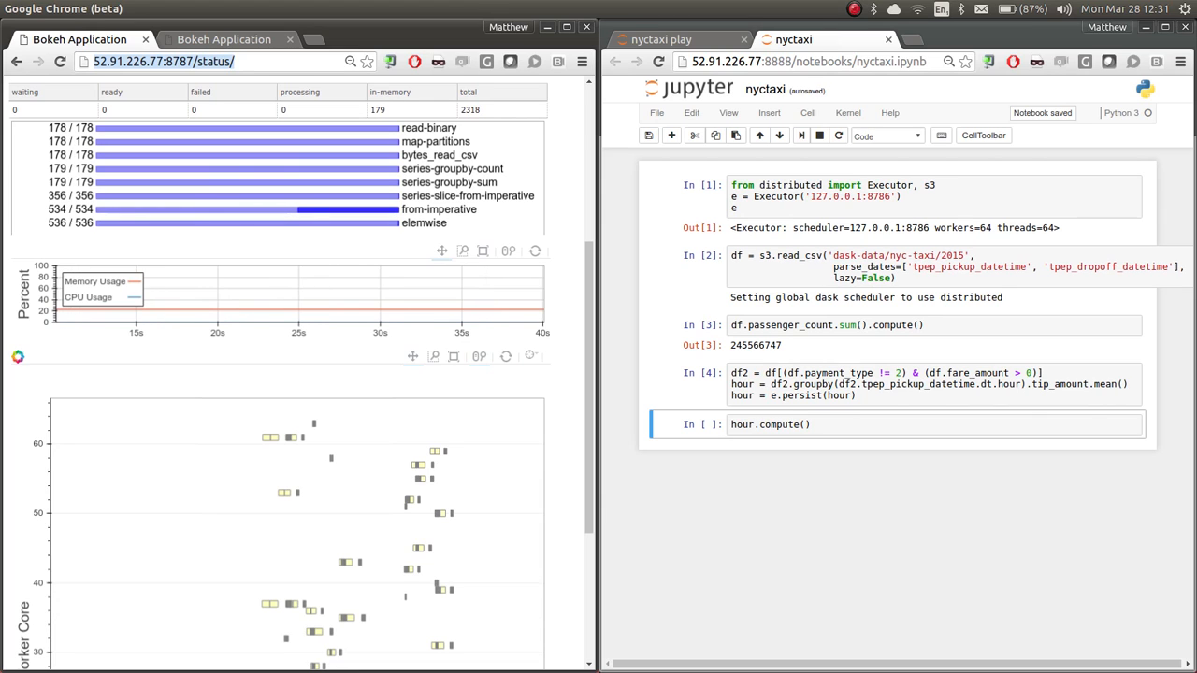
scroll(down, 3)
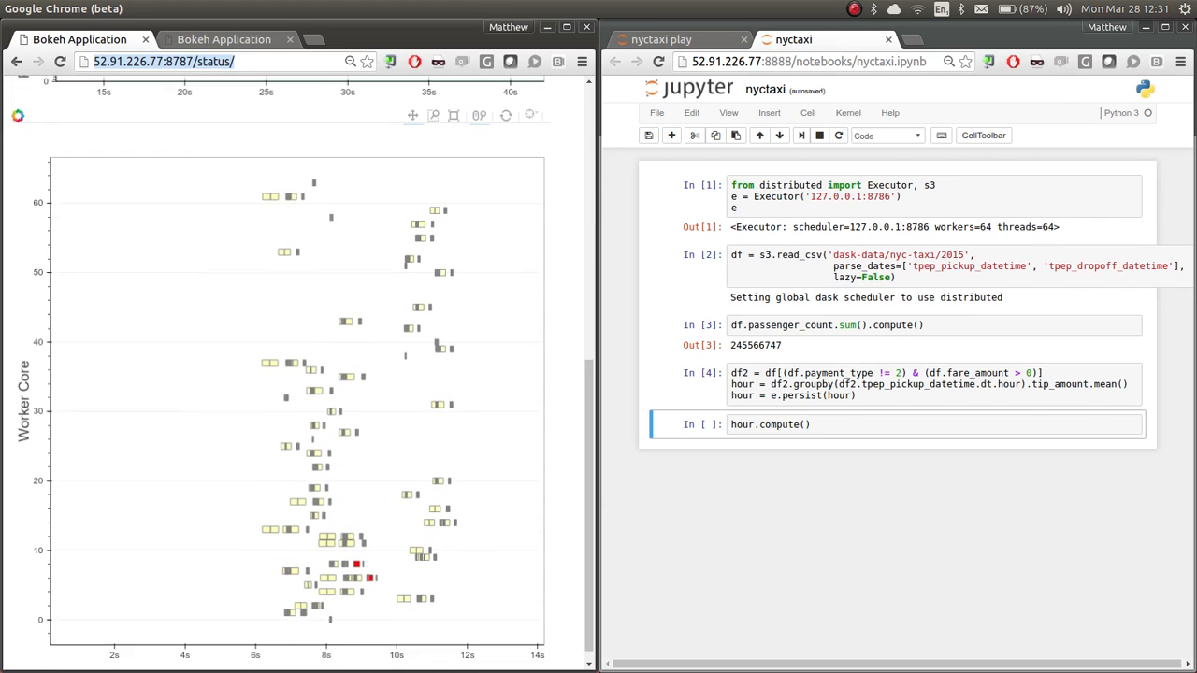
mouse_move(437, 334)
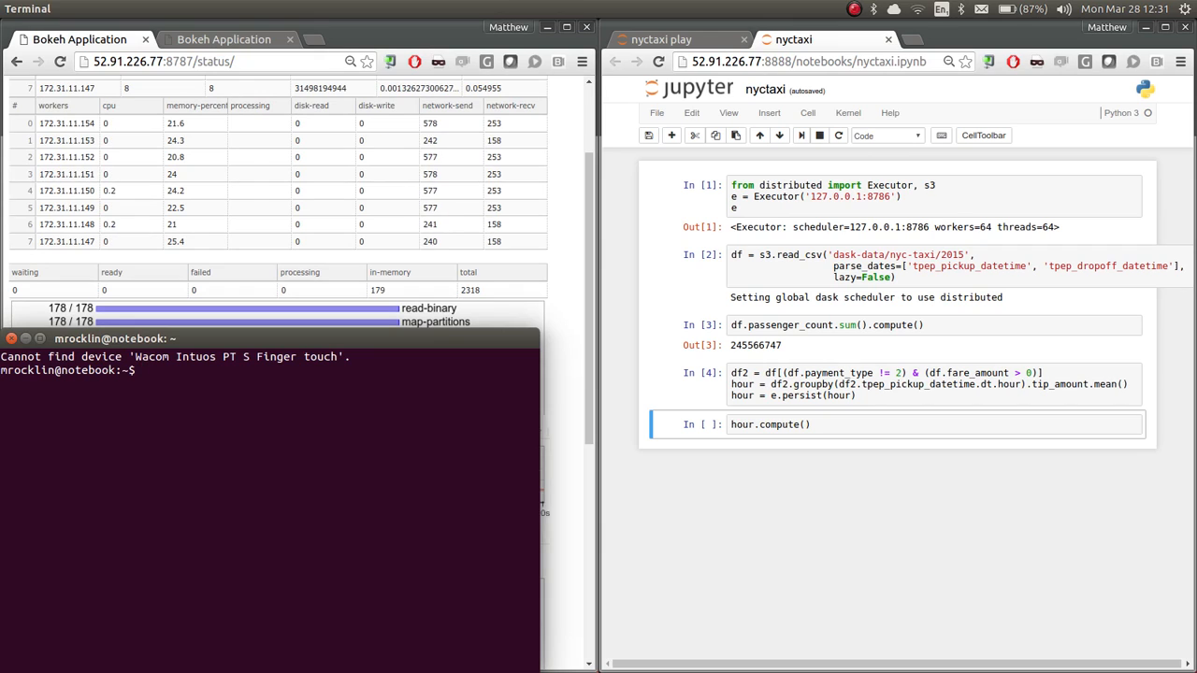
- Enter the 'dscheduler' command at the terminal prompt
text(dscheduler)
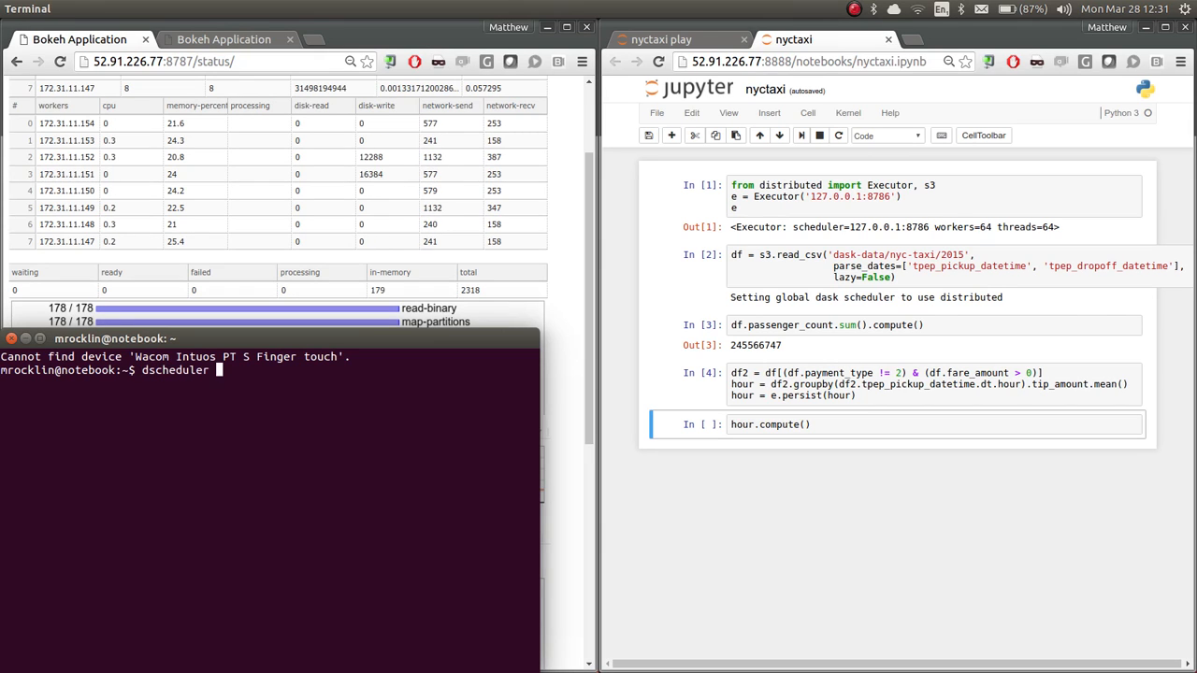